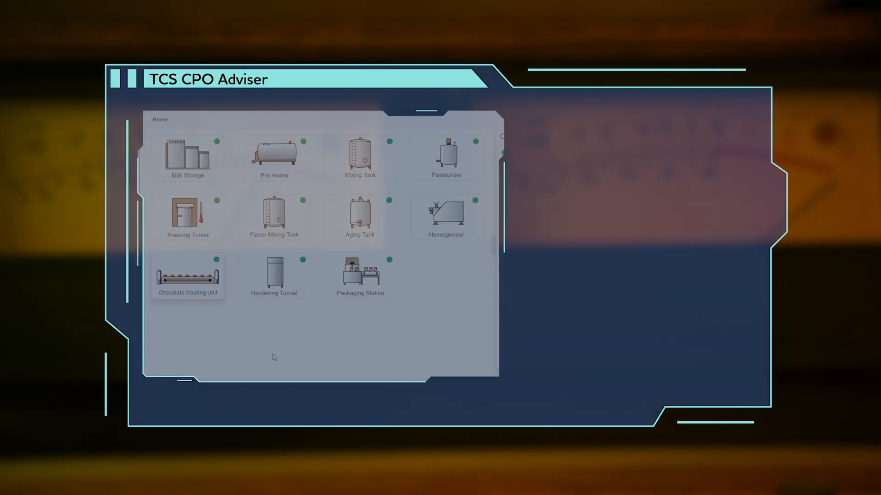
- Open the Chocolate Coating Unit tile to show its seven alerts and health panel
click(187, 276)
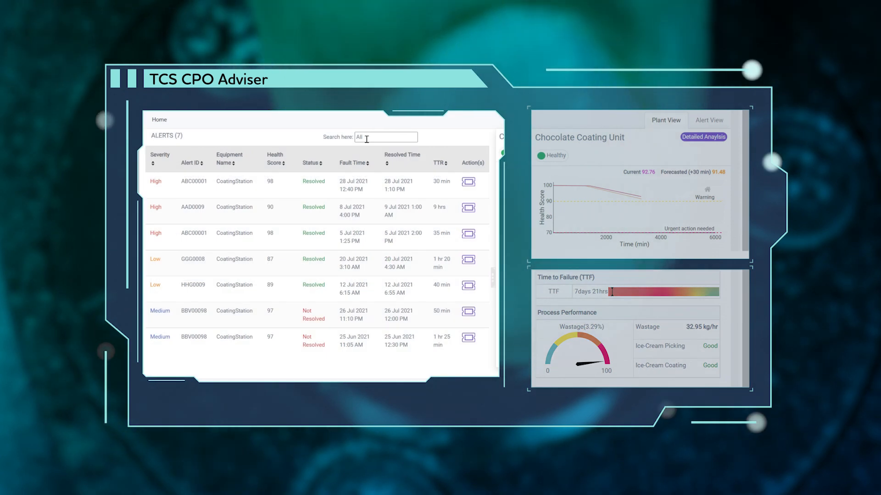
- Open the coating unit's detailed analysis with health score, bearing temperatures and parameters
click(702, 136)
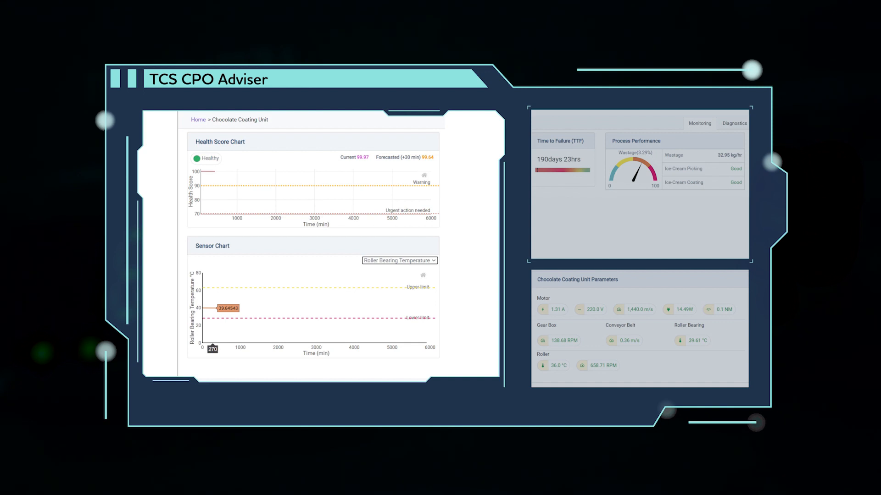
click(399, 261)
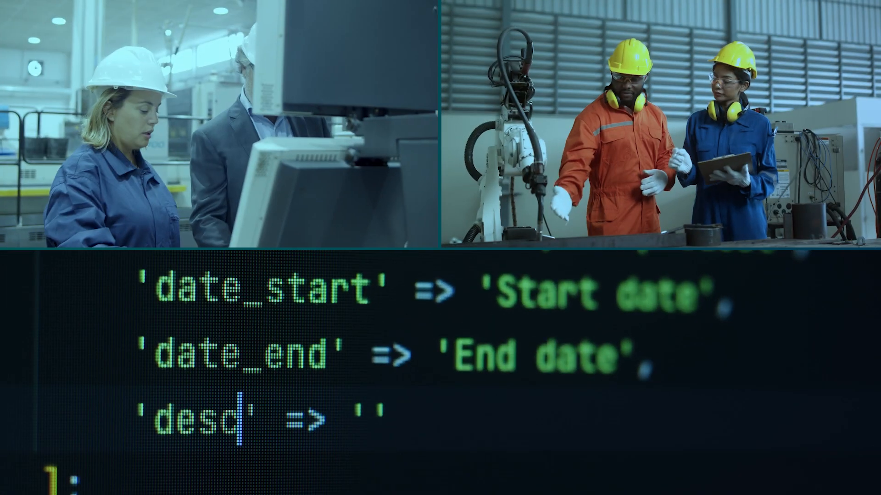
text(riptiom)
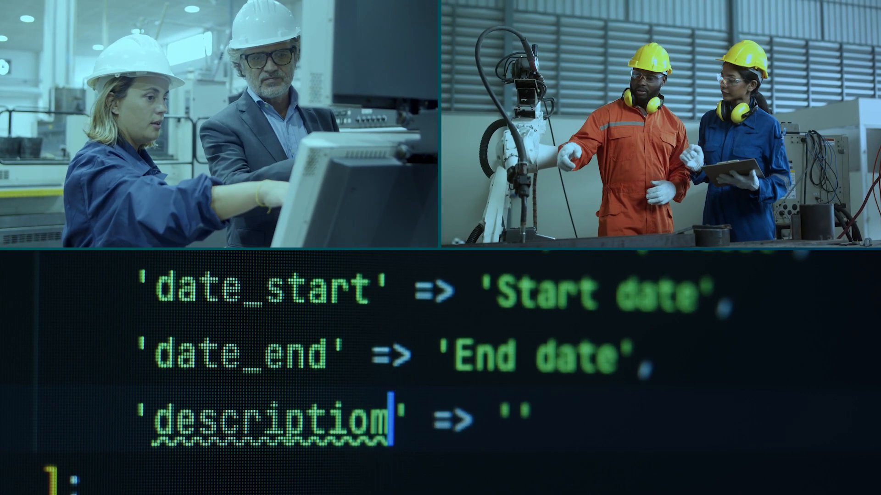